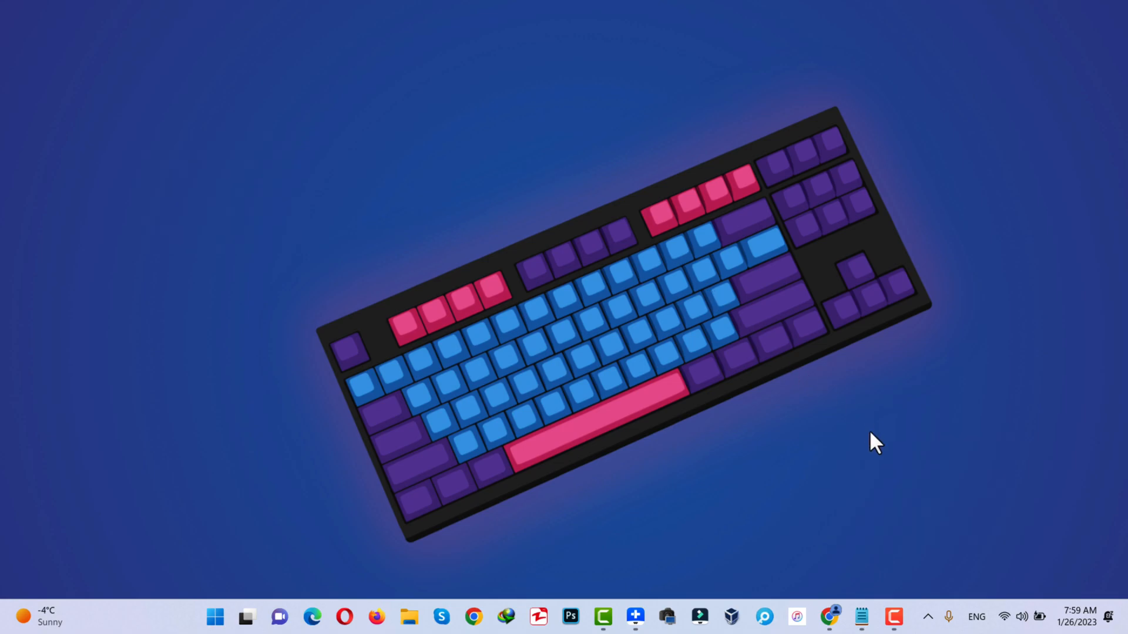
# Bring up the Dr.Fone Screen Unlock (Android) page on drfone.wondershare.com in Chrome.
pyautogui.click(828, 617)
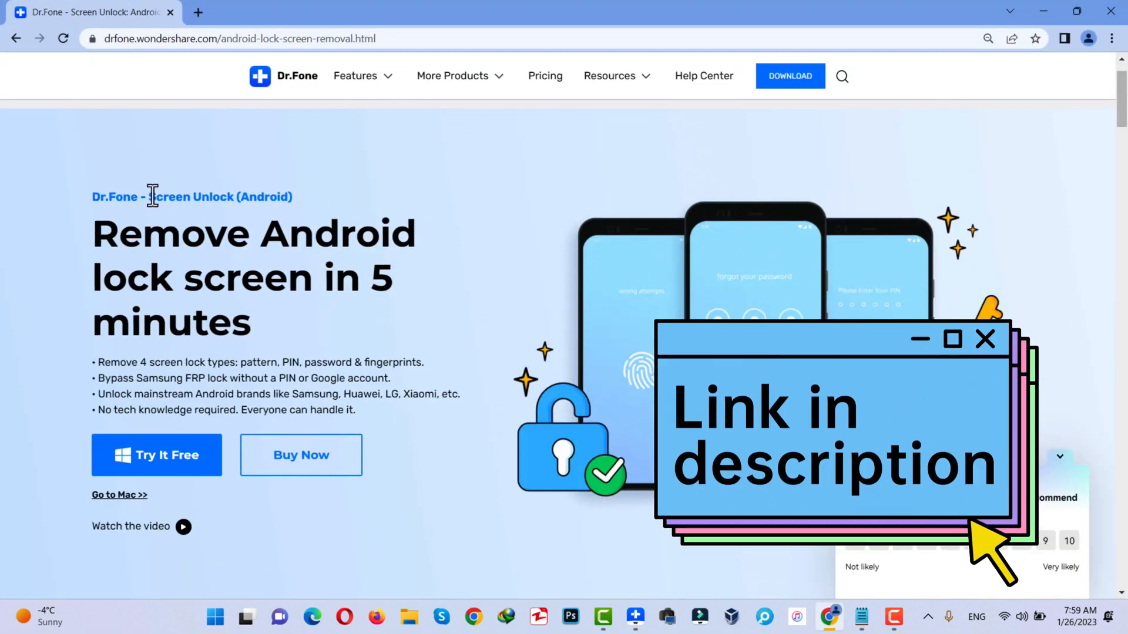
pyautogui.moveTo(149, 196); pyautogui.dragTo(291, 201)
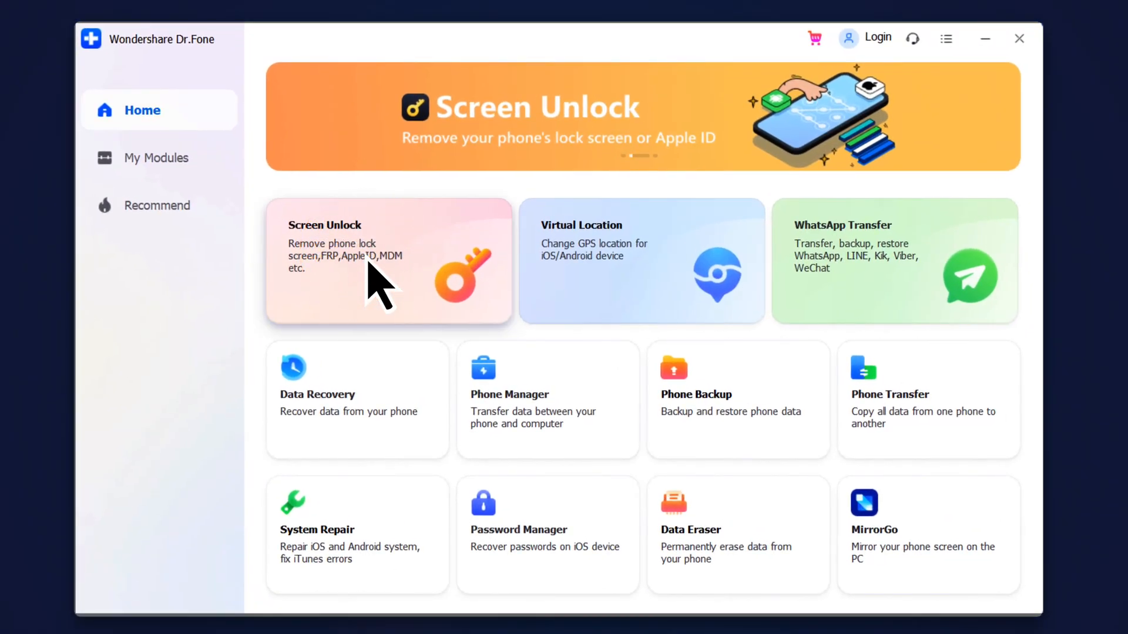
# Enter the Screen Unlock module and choose Remove Google FRP Lock.
pyautogui.click(389, 261)
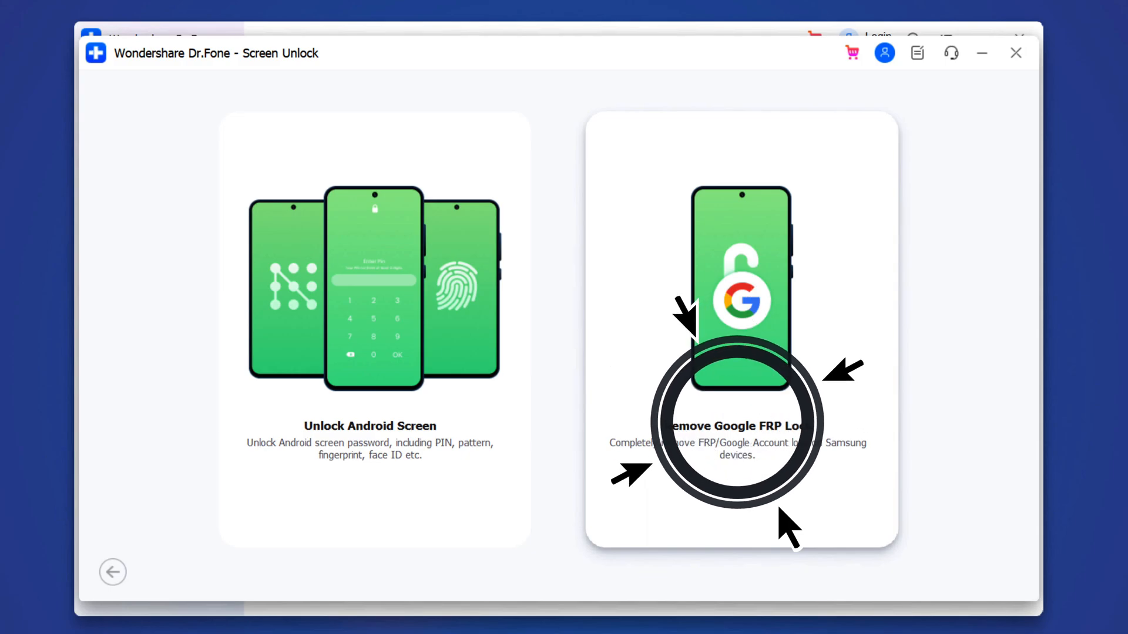
pyautogui.click(739, 327)
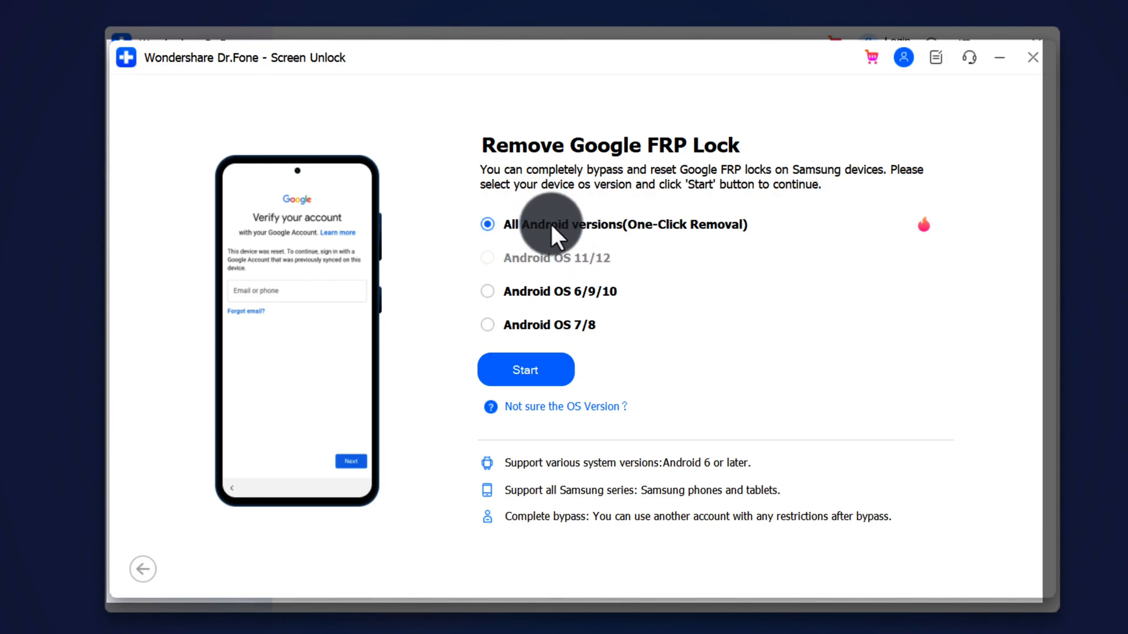
# Start the 'All Android versions (One-Click Removal)' FRP removal, progress at 0%.
pyautogui.click(526, 370)
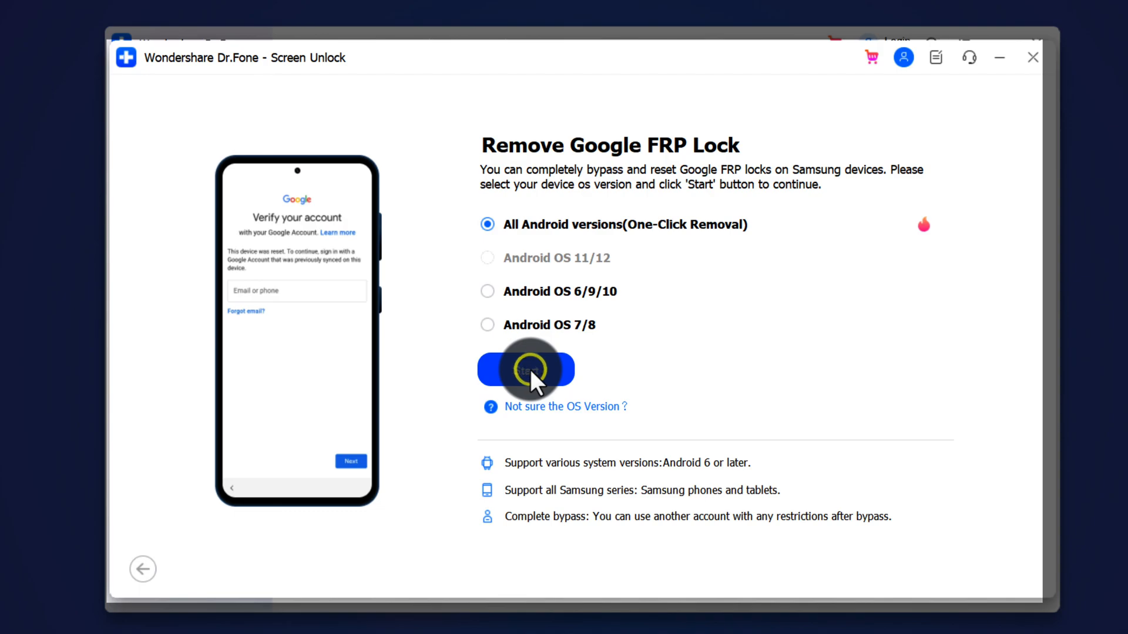
pyautogui.click(526, 368)
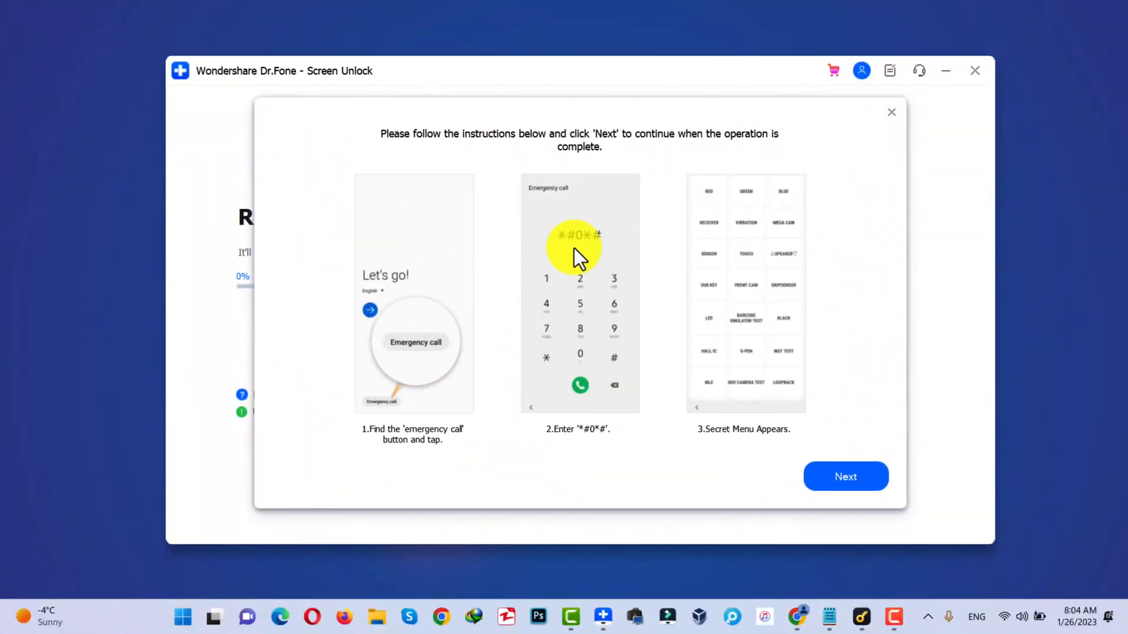
pyautogui.moveTo(424, 273)
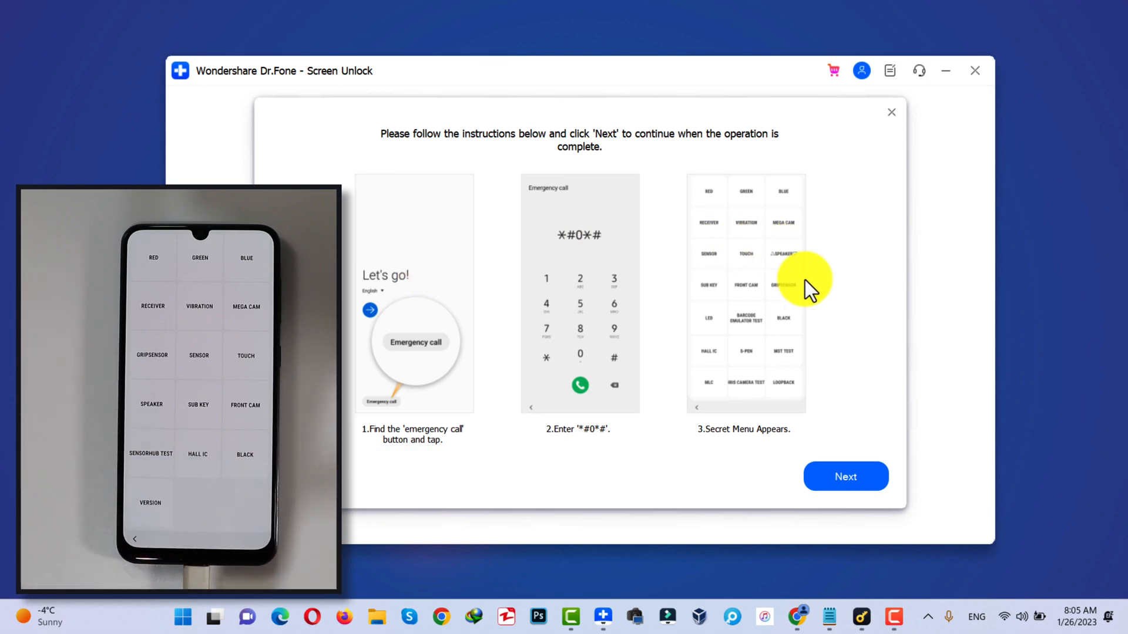
# Confirm the phone's *#0*# secret test menu is open, advancing removal to 9%.
pyautogui.click(846, 476)
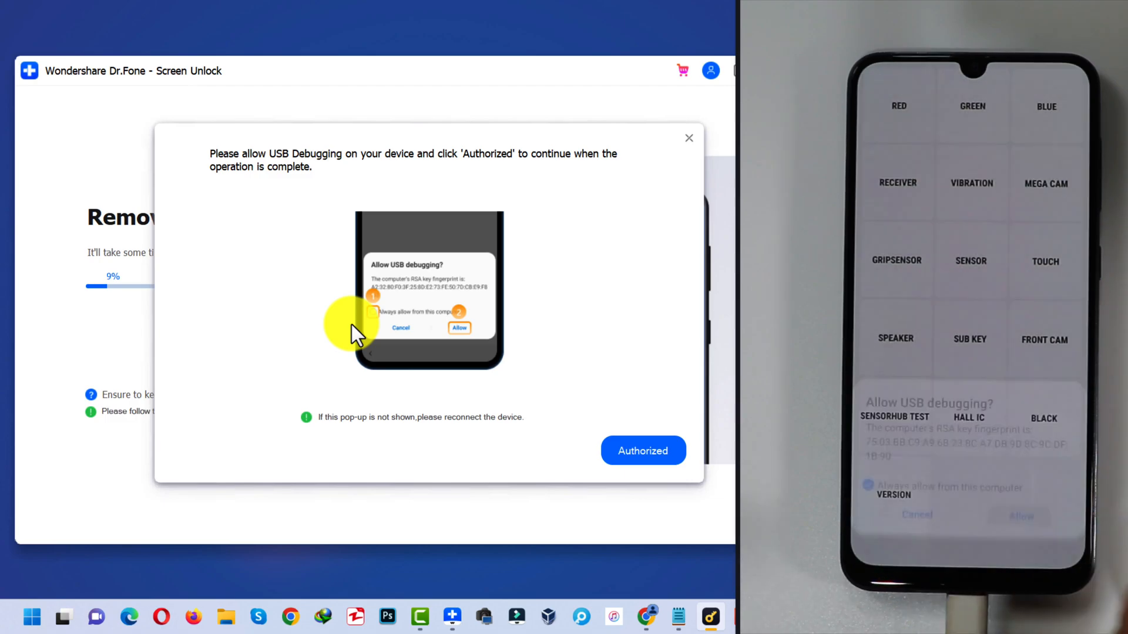
# Mark USB debugging as Authorized so FRP removal continues at 15%.
pyautogui.click(641, 451)
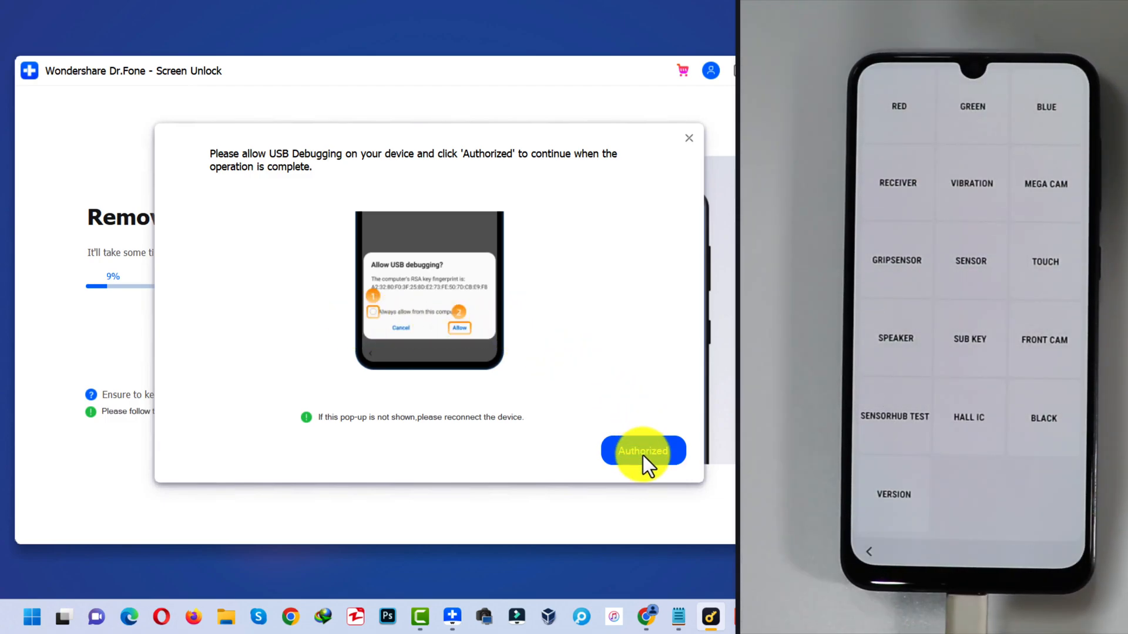
pyautogui.click(643, 451)
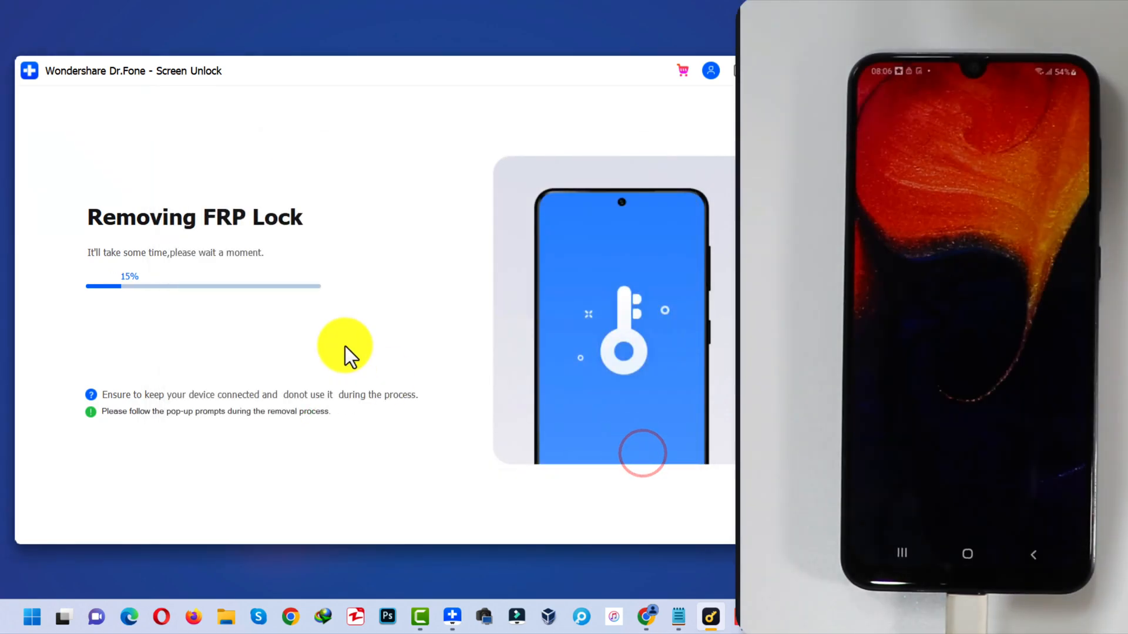